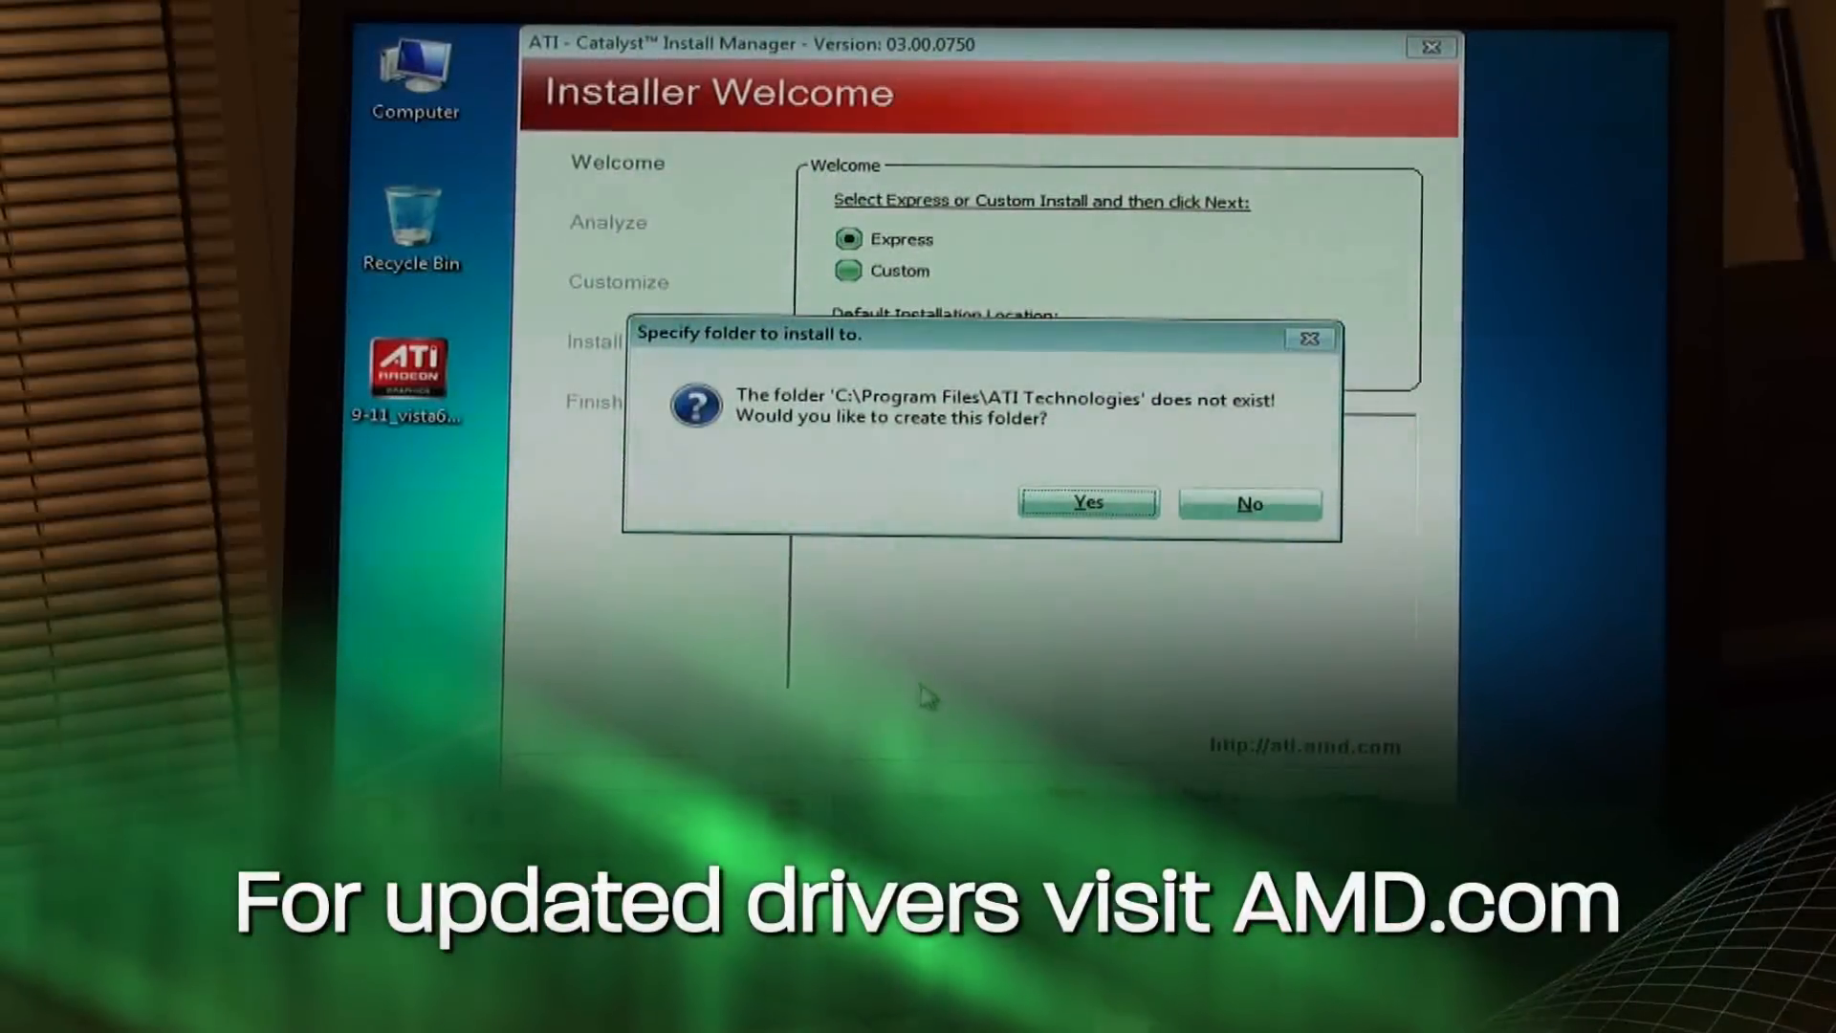
Step: Confirm creating C:\Program Files\ATI Technologies so the driver installation proceeds to completion
left_click(1087, 502)
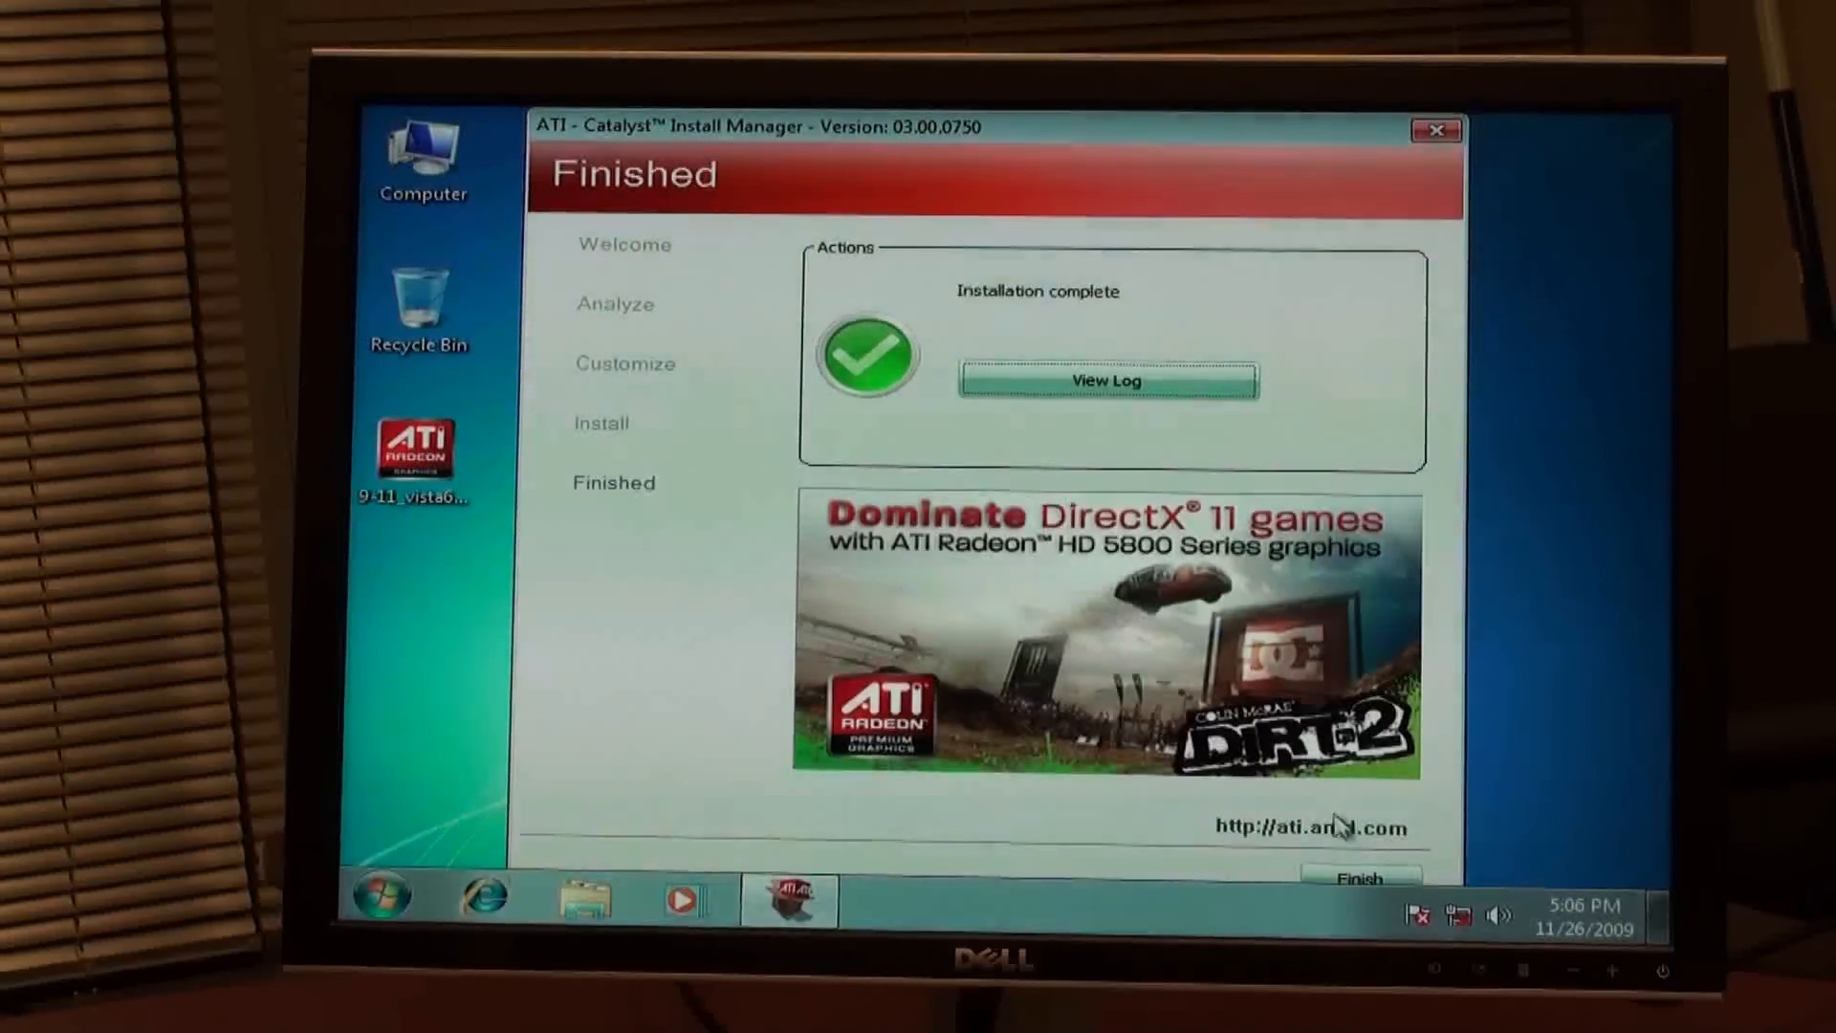
Step: Finish the installer and accept the prompt to reboot Windows now
left_click(1361, 877)
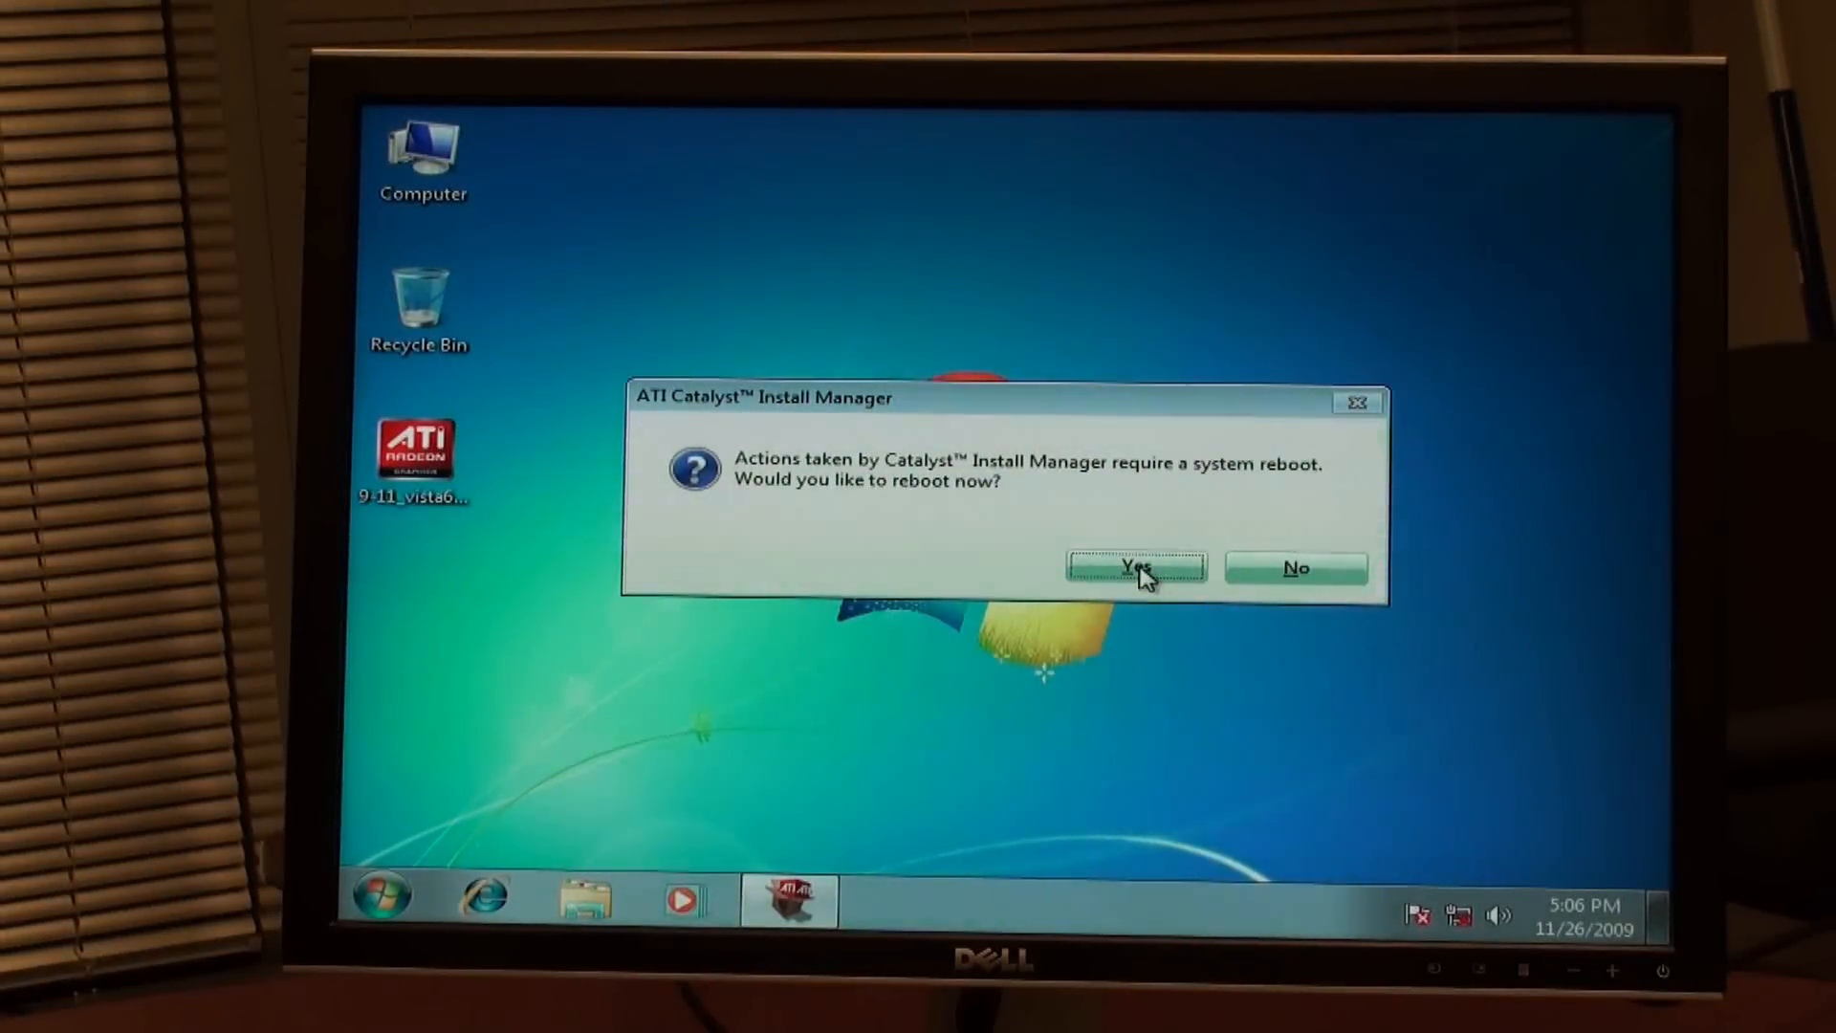
left_click(1134, 568)
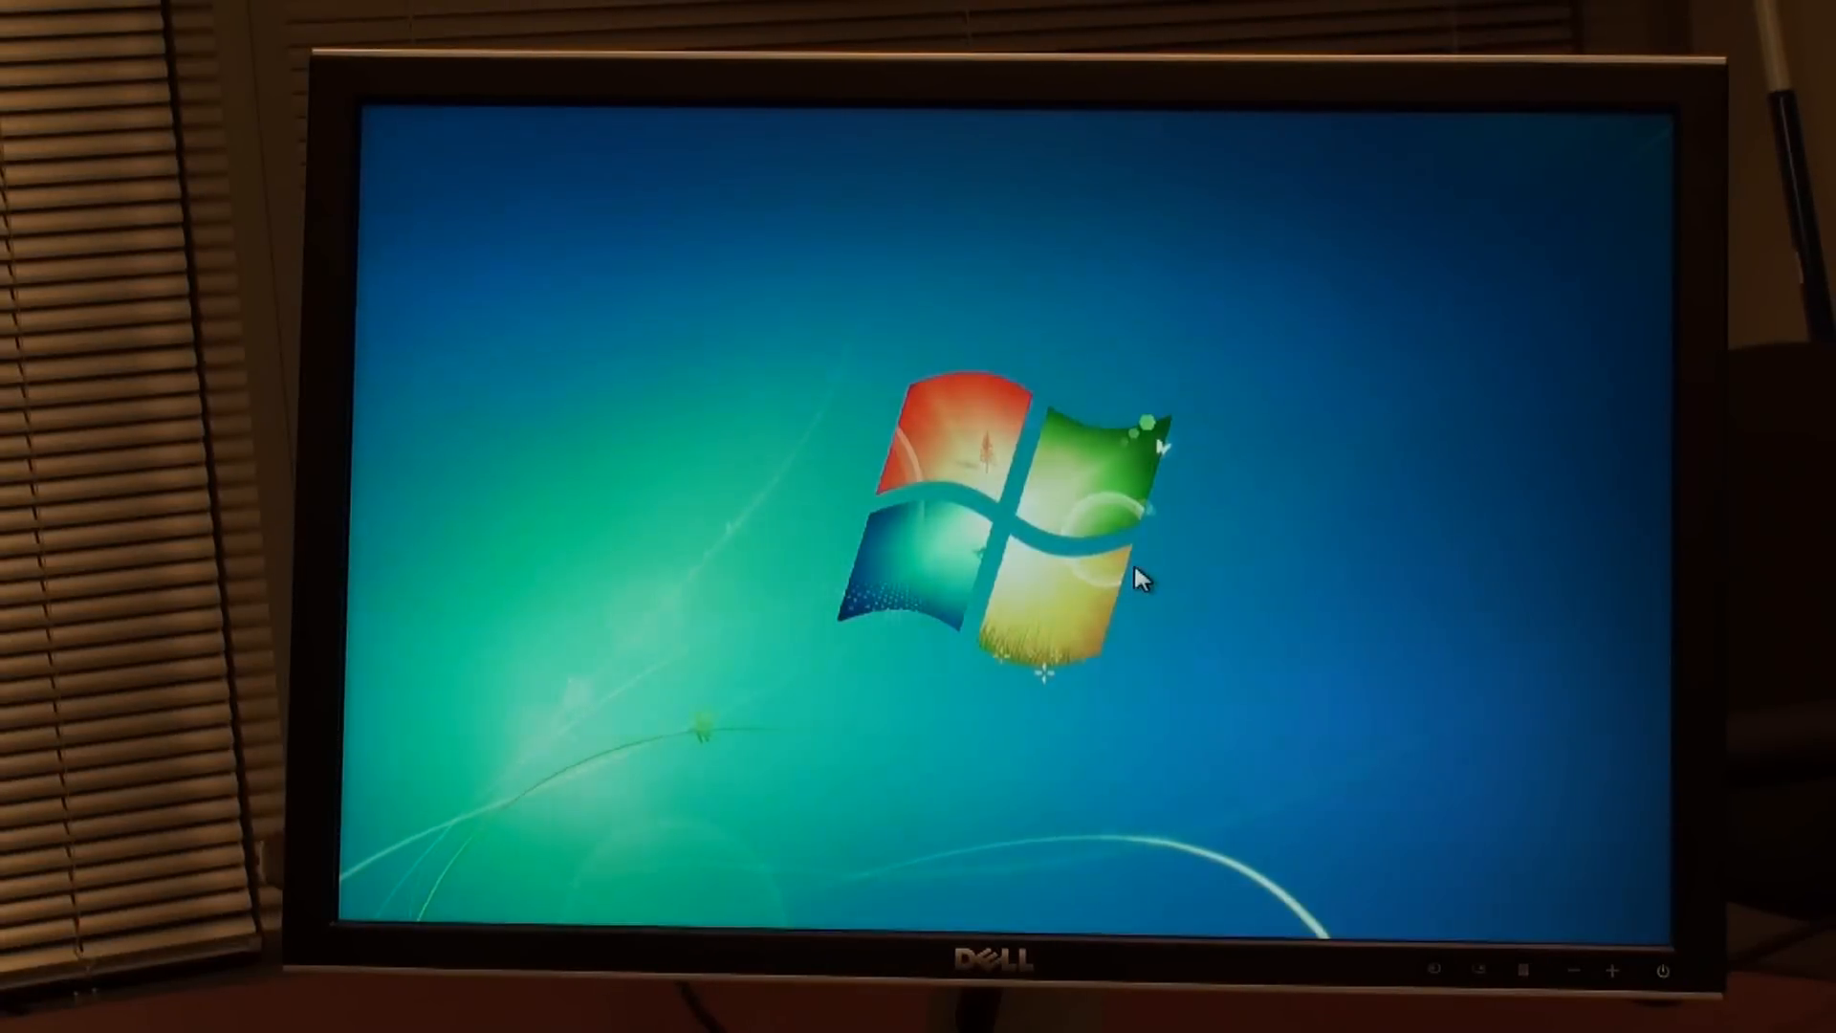